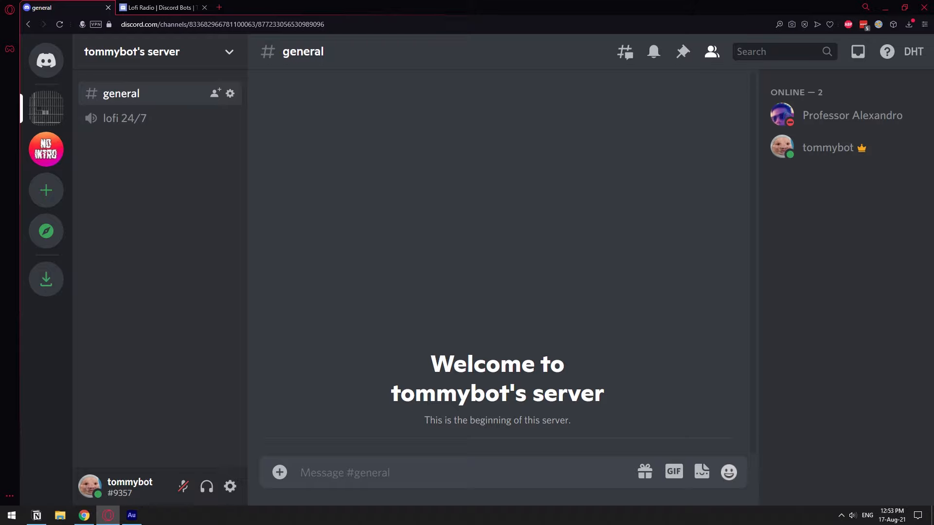
mouse_move(341, 515)
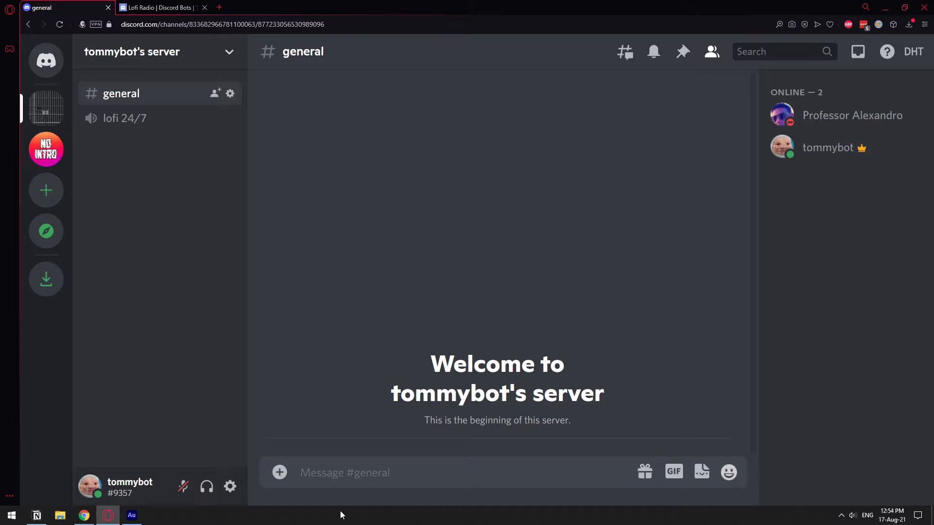
Bring the 'Lofi Radio | Discord Bots' top.gg listing to the front.
click(158, 8)
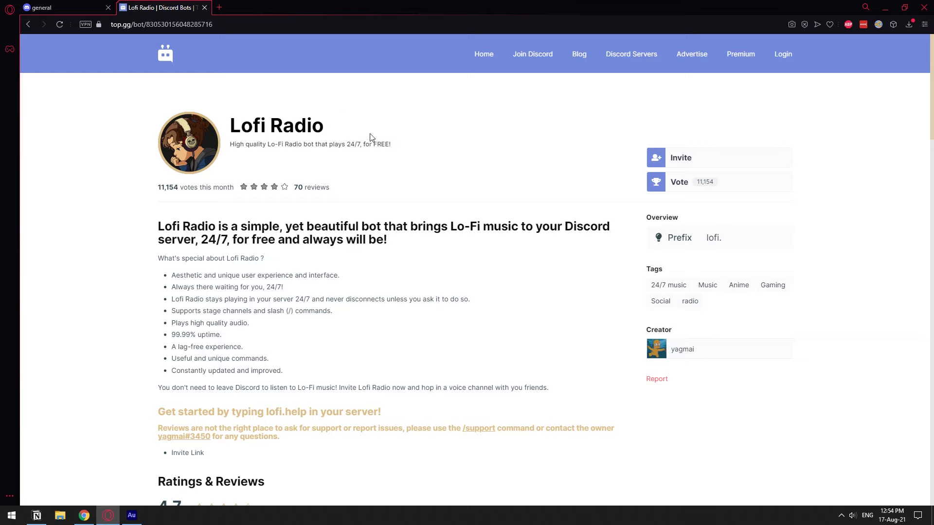
mouse_move(346, 139)
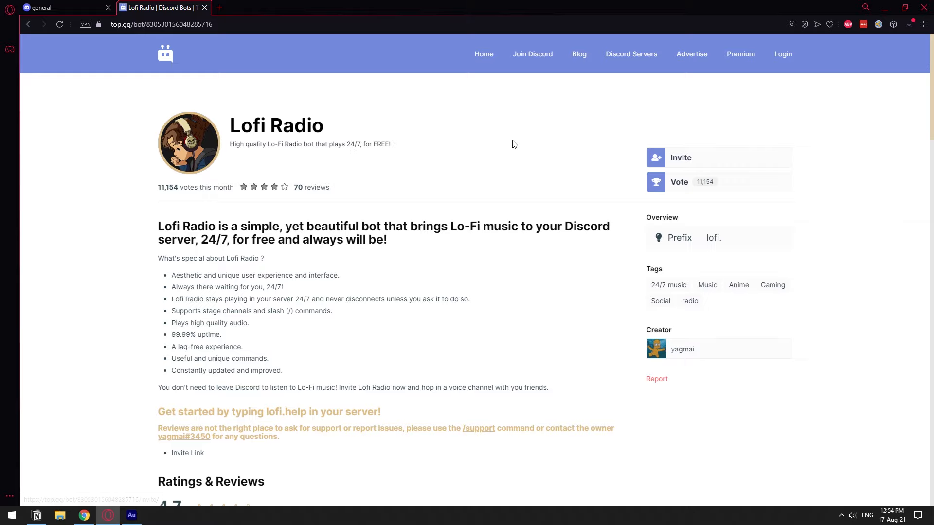
mouse_move(676, 161)
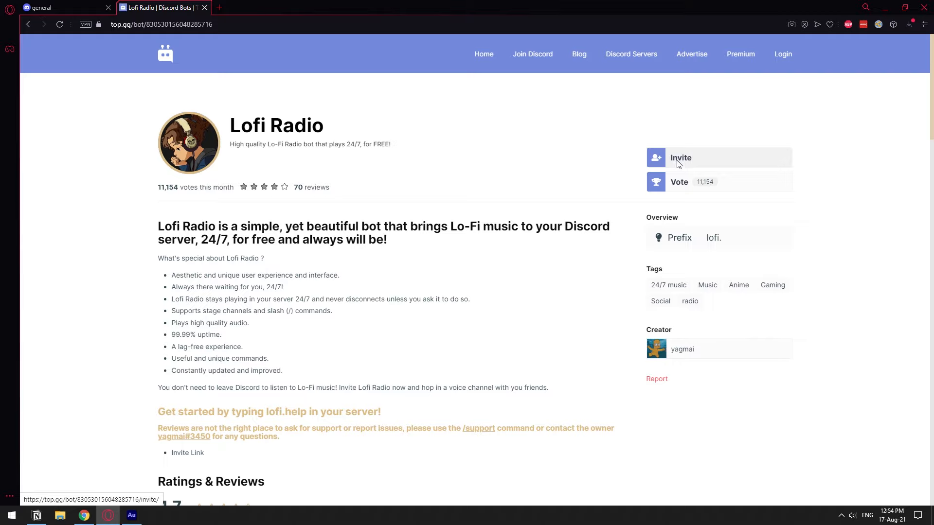
Invite Lofi Radio to tommybot's server, authorize its permissions, pass hCaptcha and return to #general.
click(680, 157)
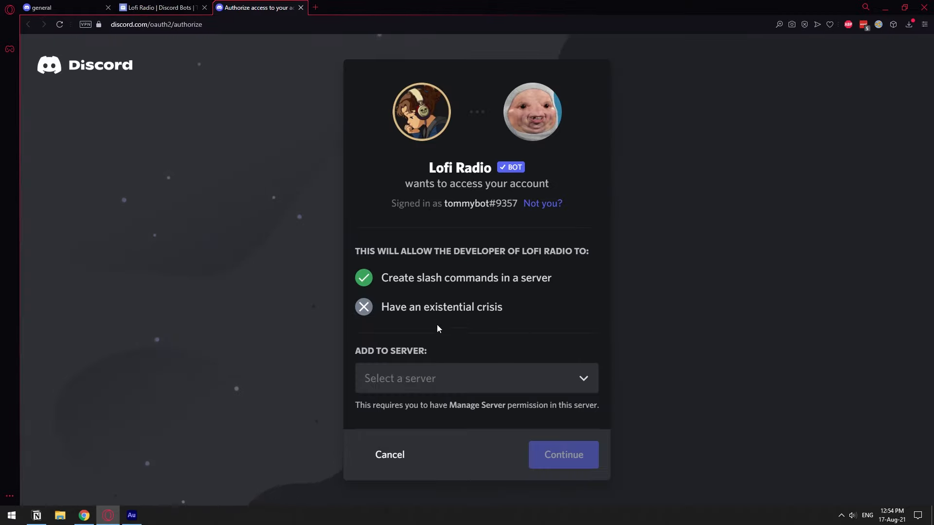
click(476, 378)
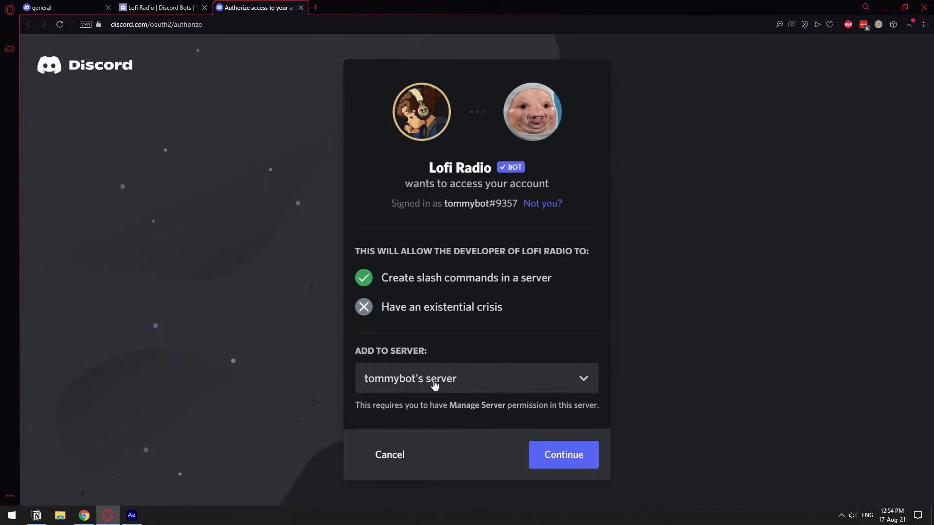
click(563, 455)
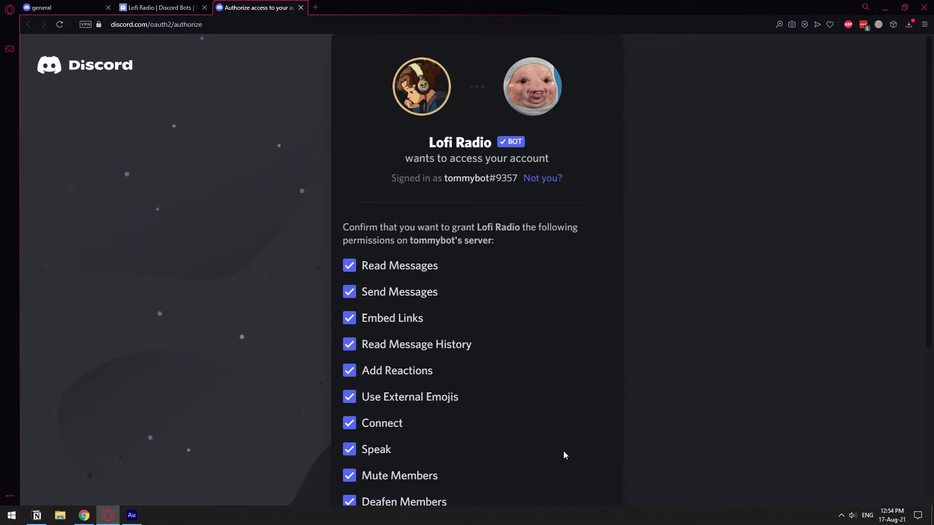
scroll(down, 3)
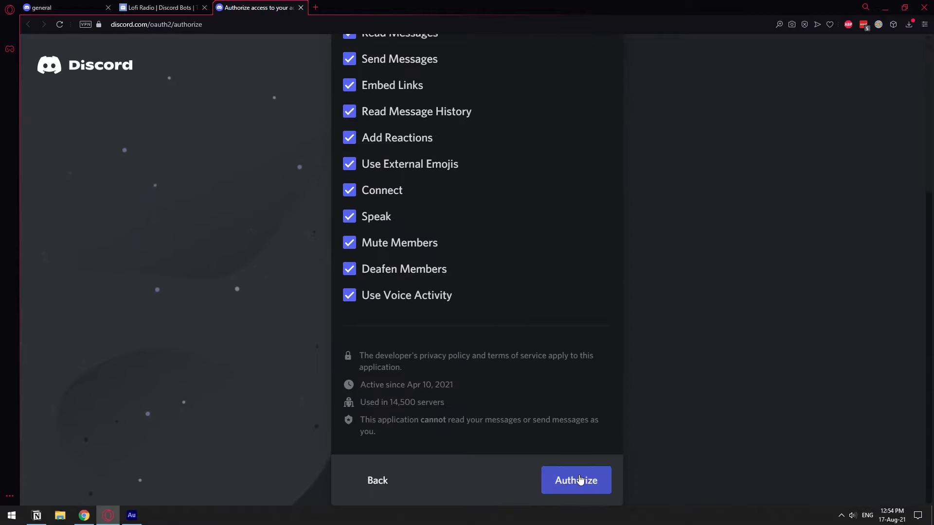
click(575, 480)
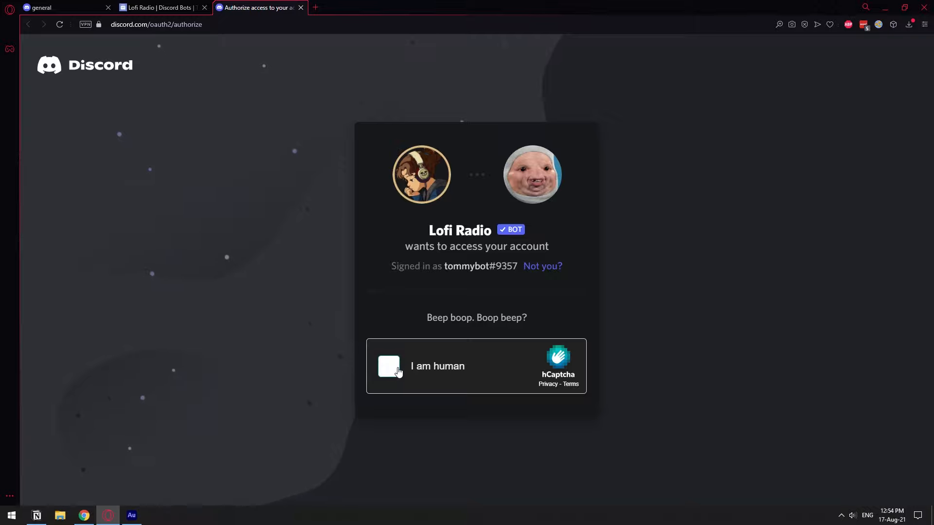
click(388, 366)
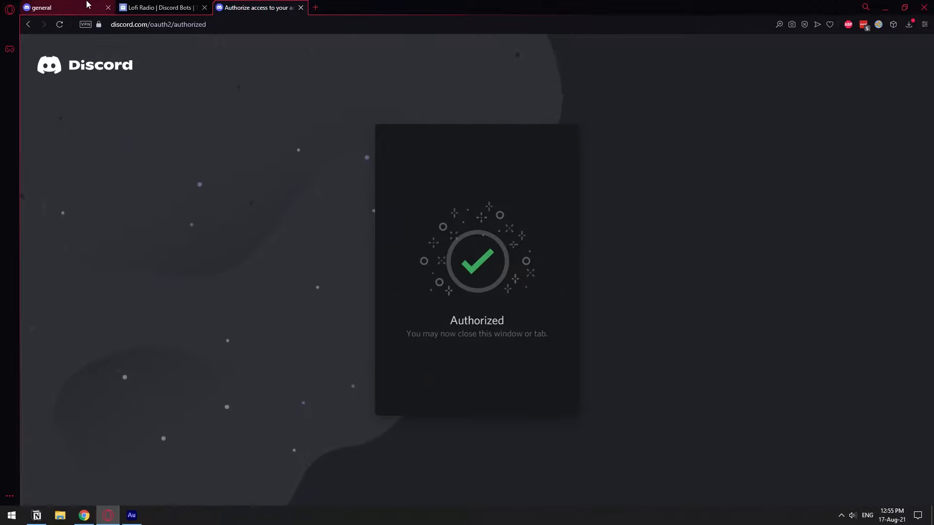
click(51, 7)
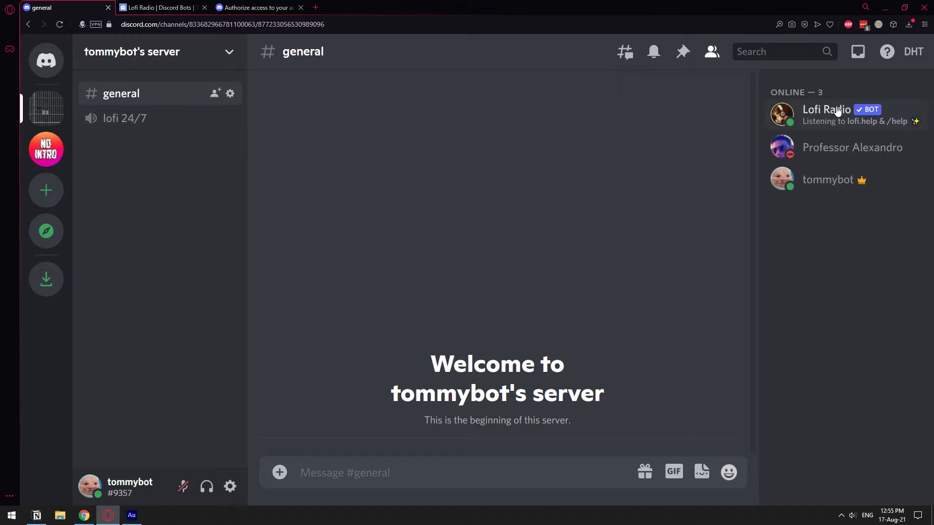
mouse_move(841, 113)
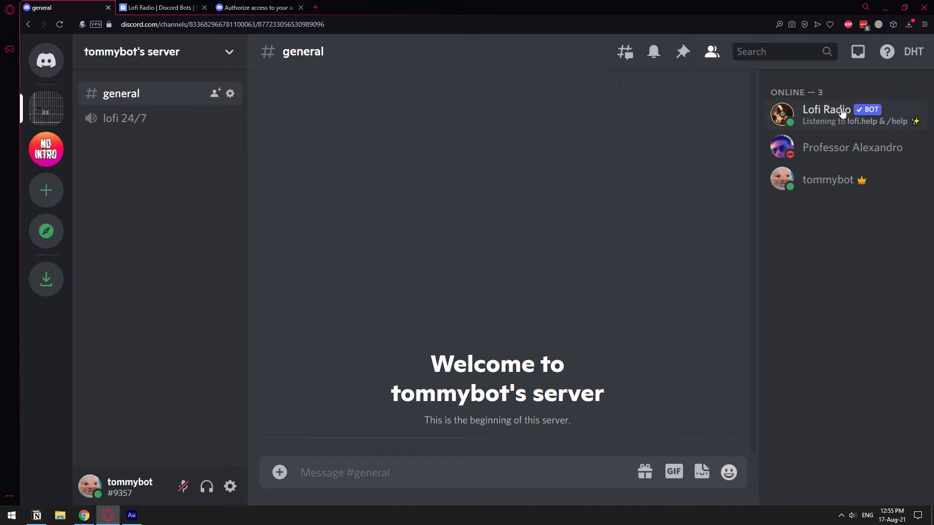
mouse_move(384, 522)
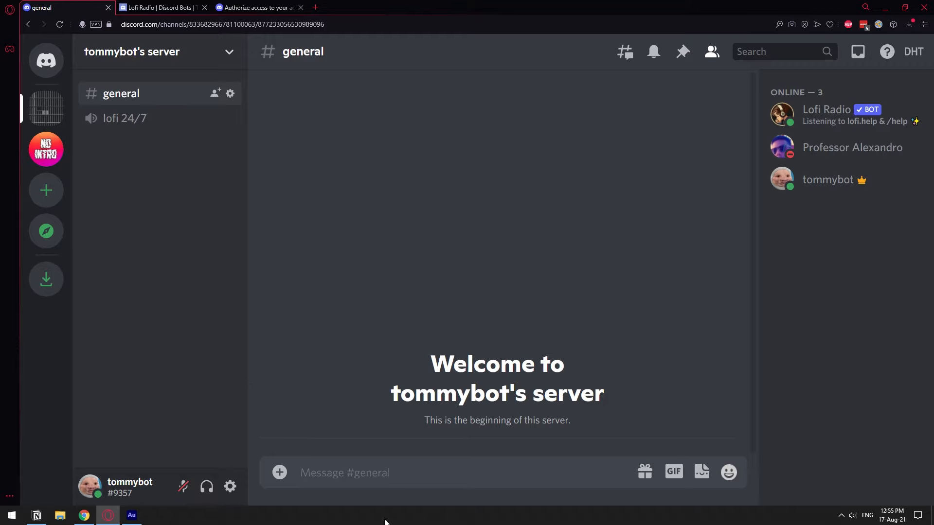
Enter the /help command for Lofi Radio in the #general message box.
text(/)
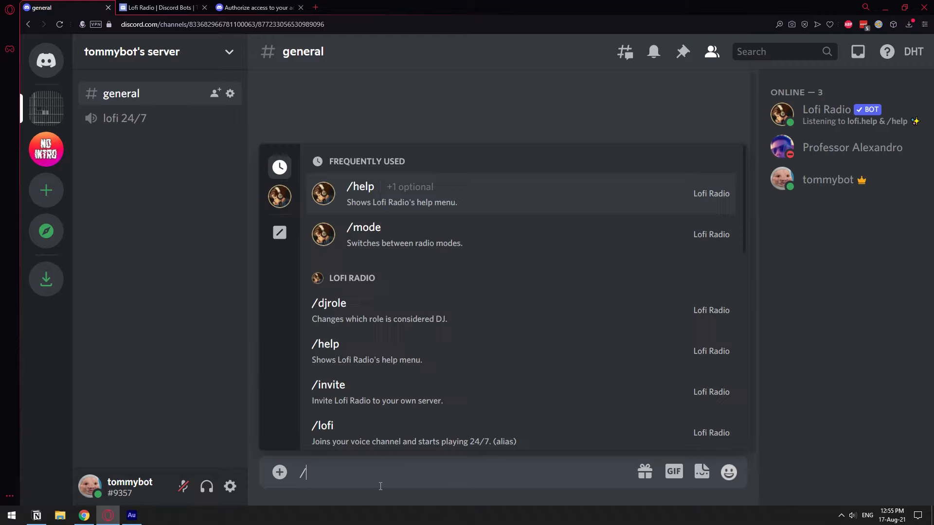
text(help command:)
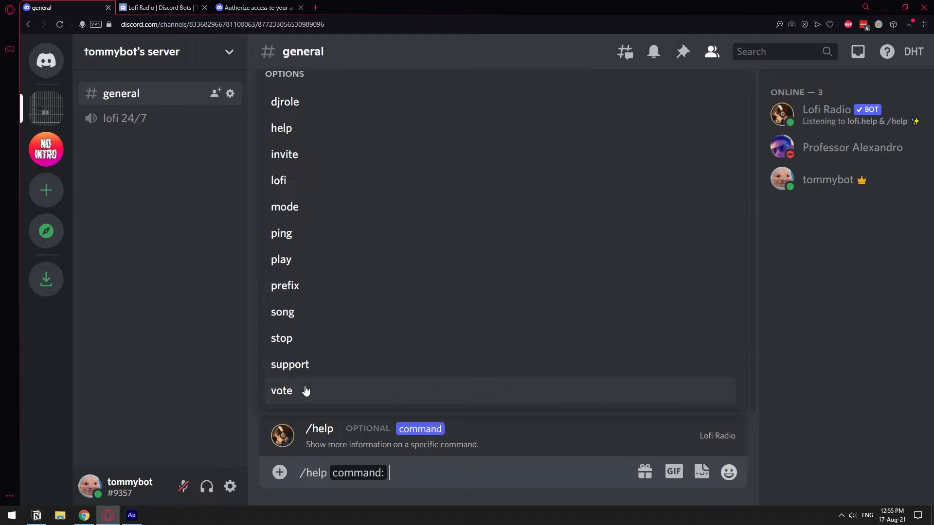
mouse_move(391, 285)
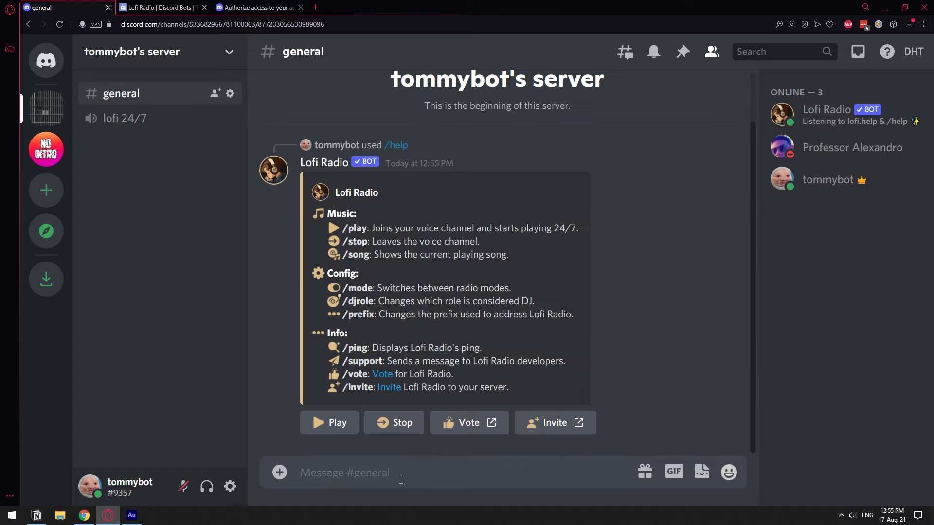
mouse_move(297, 193)
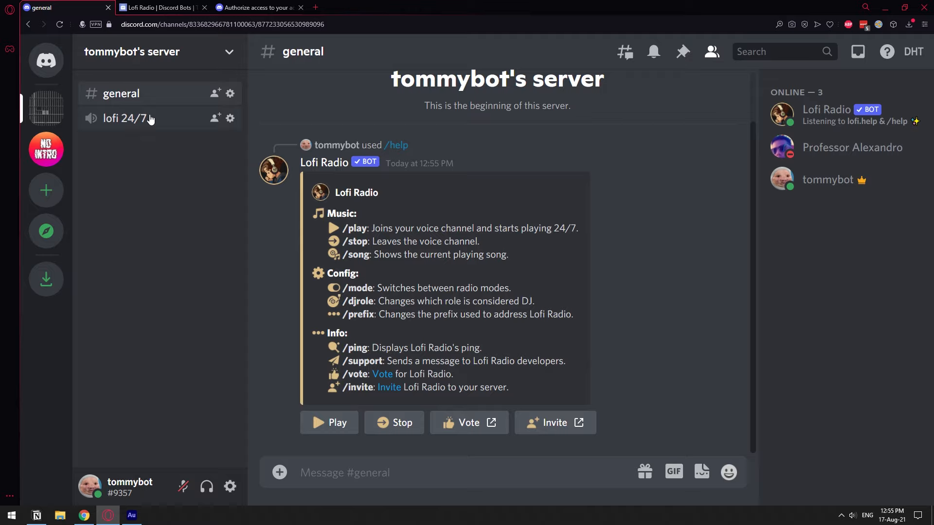
Join the lofi 24/7 voice channel and set Lofi Radio's mode to Auto Join.
click(124, 118)
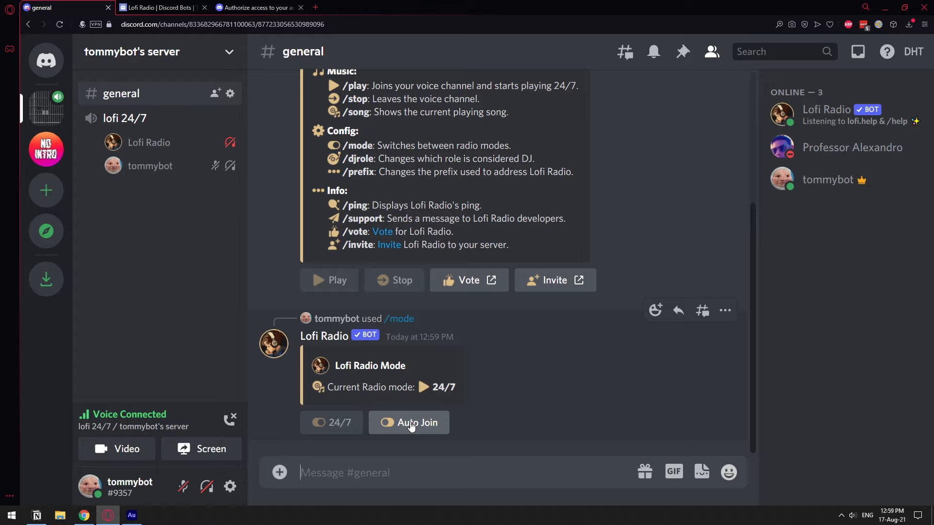
mouse_move(410, 427)
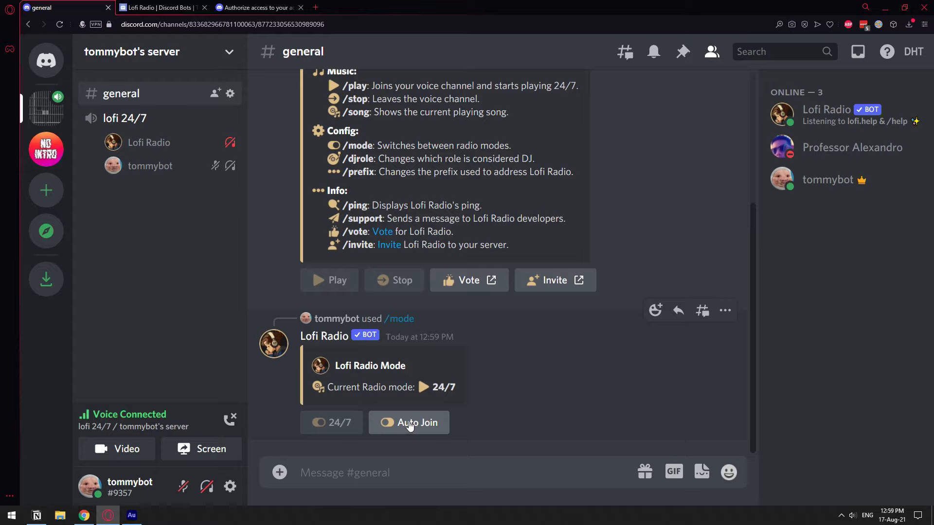
click(386, 423)
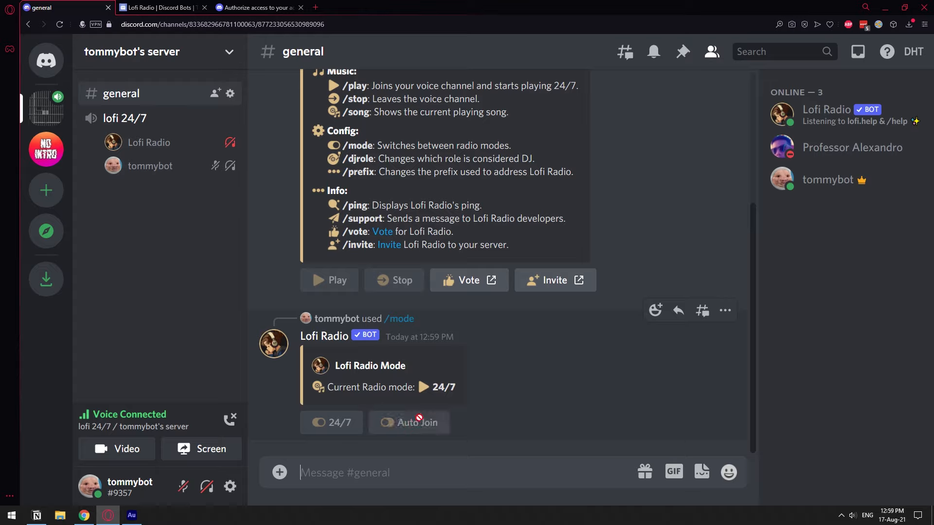
mouse_move(227, 320)
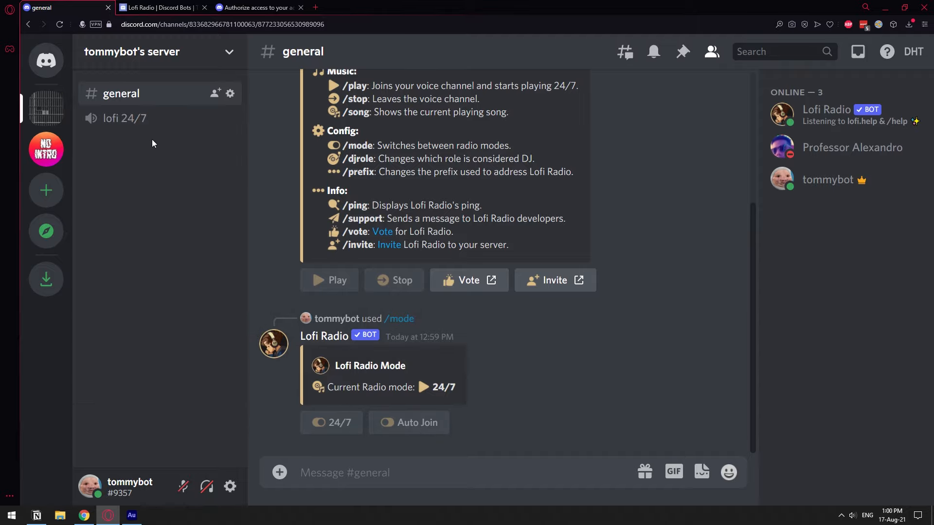
Rejoin the lofi 24/7 voice channel and deafen tommybot.
click(125, 118)
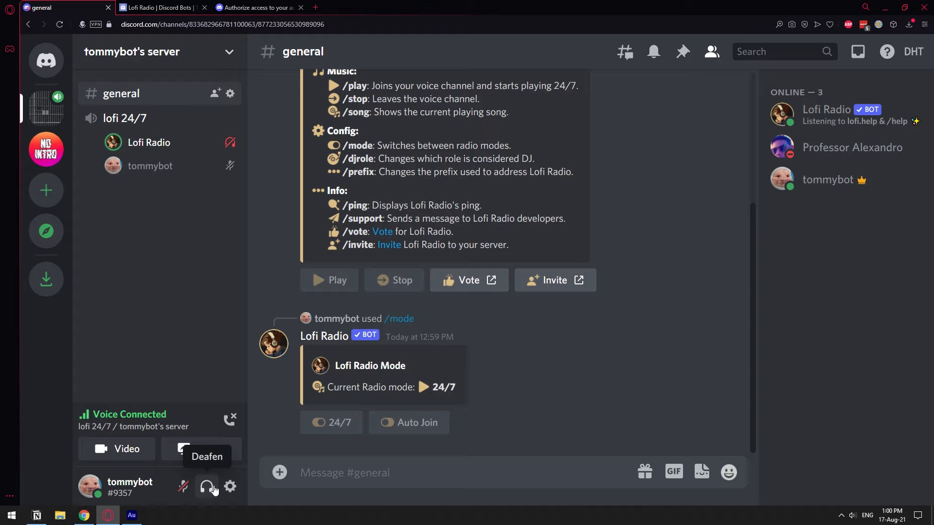
click(206, 486)
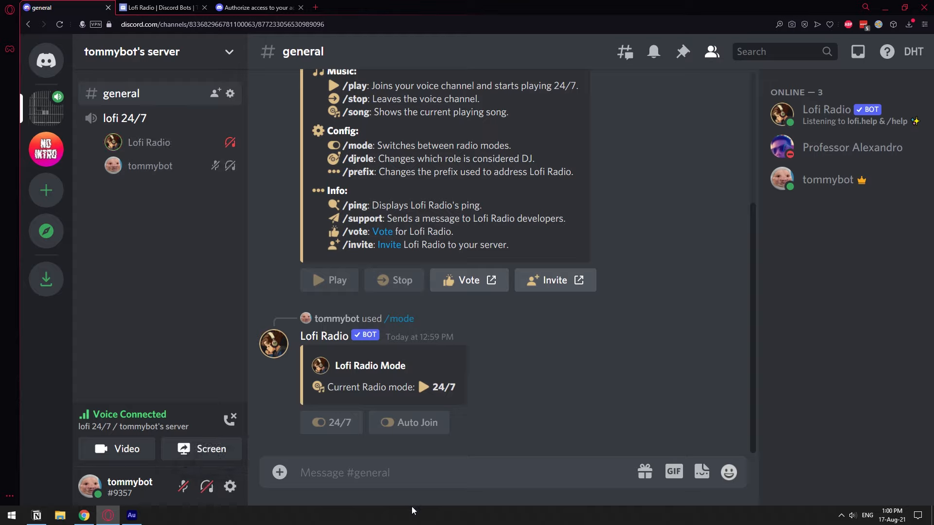